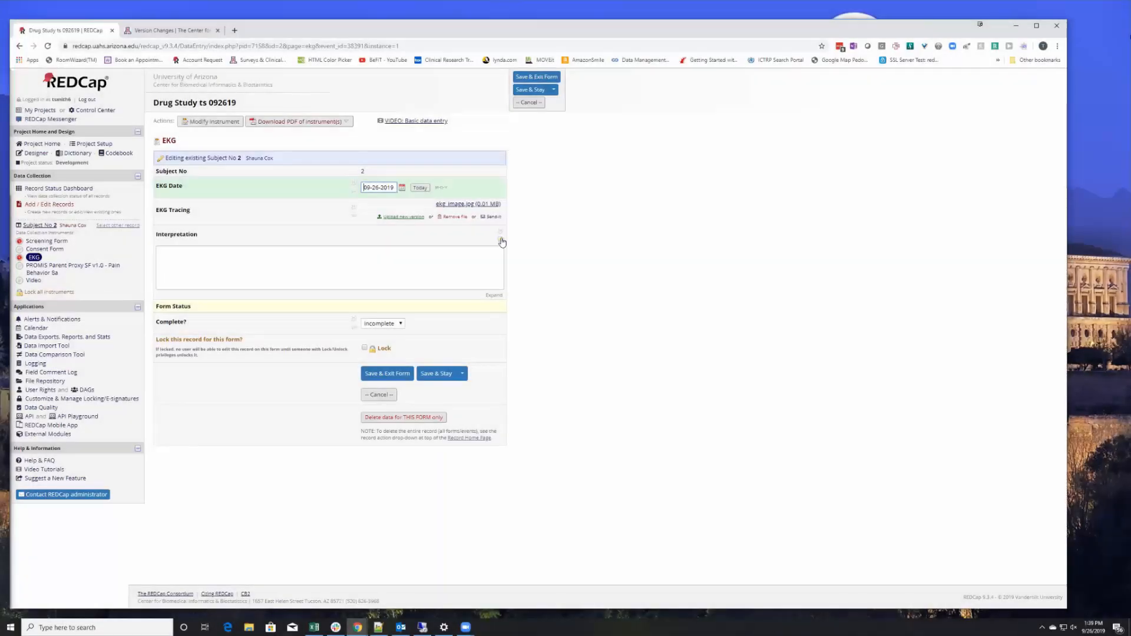
mouse_move(584, 221)
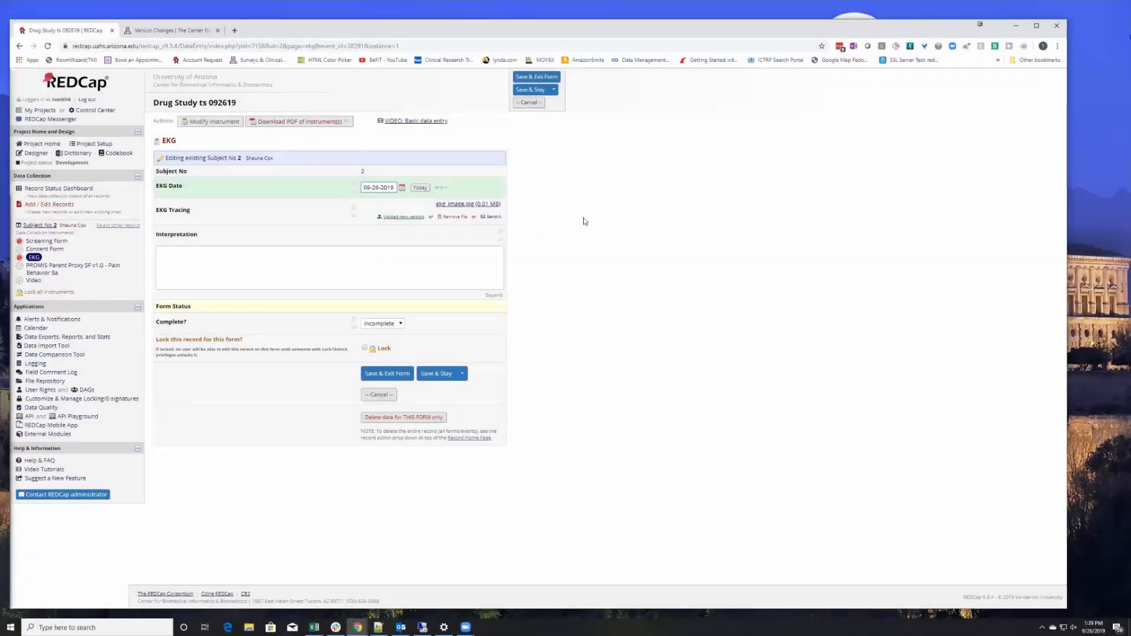
mouse_move(735, 260)
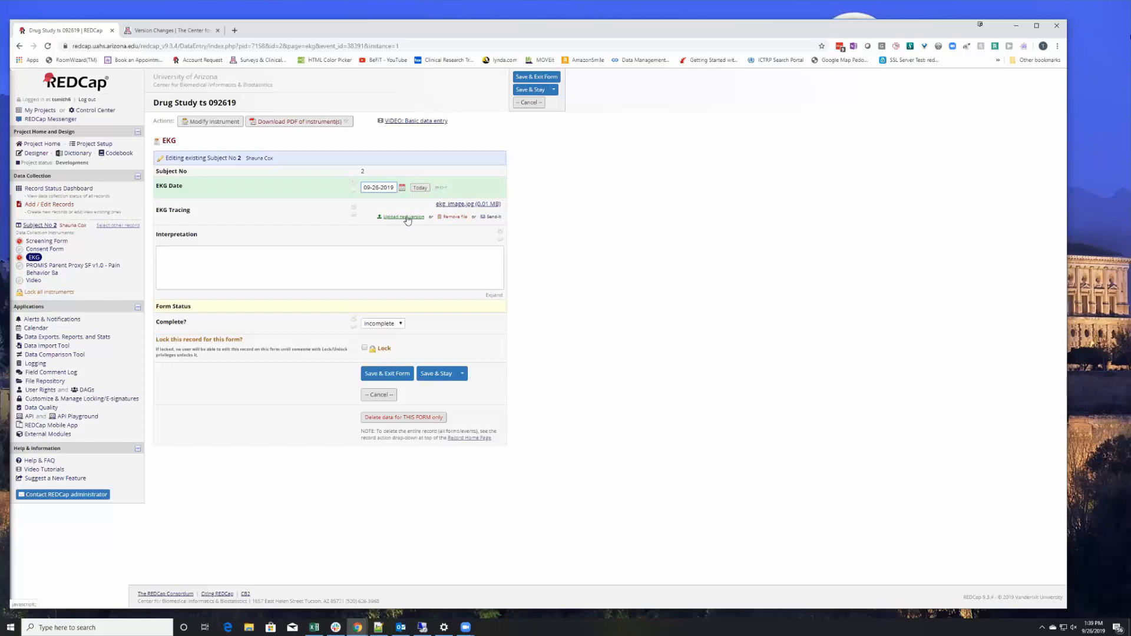
Upload 2019 New Poster4.pptx as a new version of the EKG Tracing file, keeping the original.
left_click(378, 187)
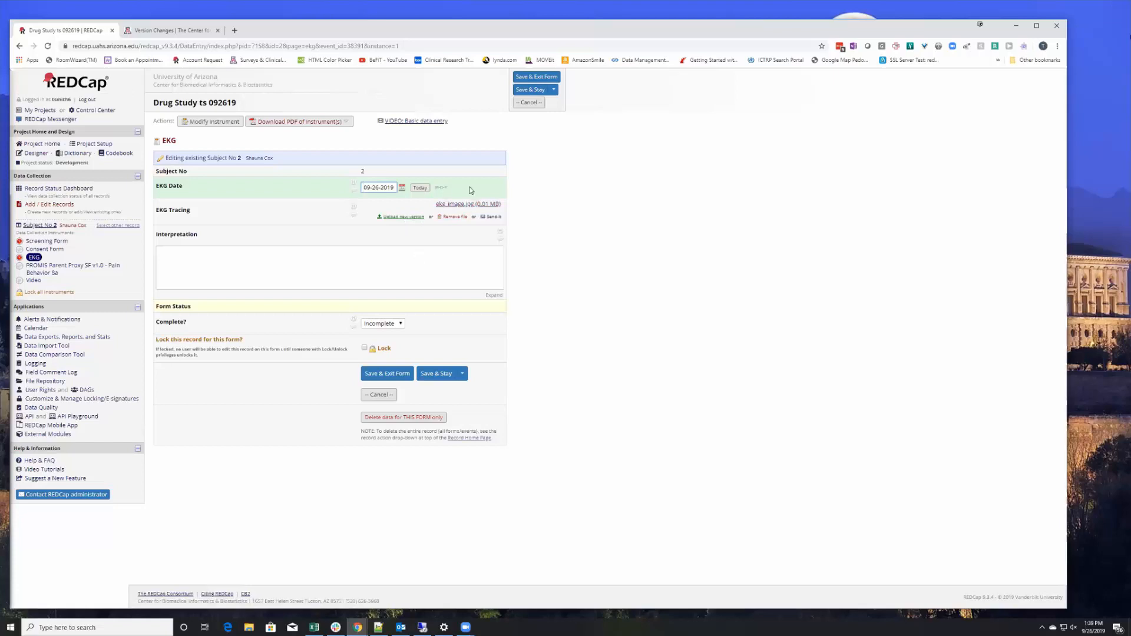
mouse_move(467, 204)
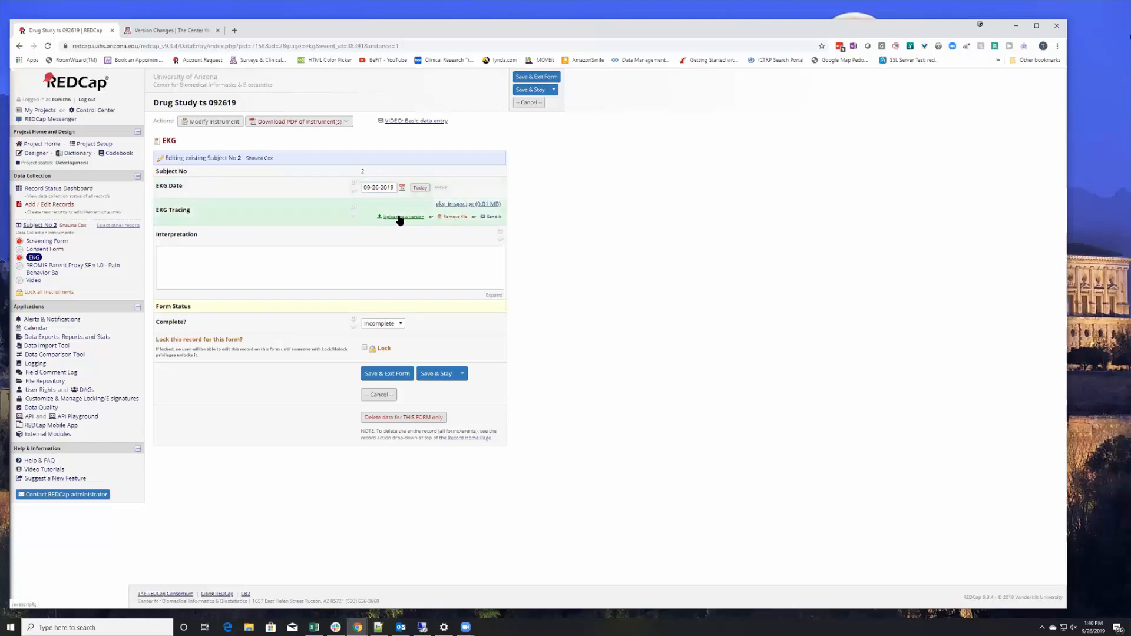
left_click(405, 216)
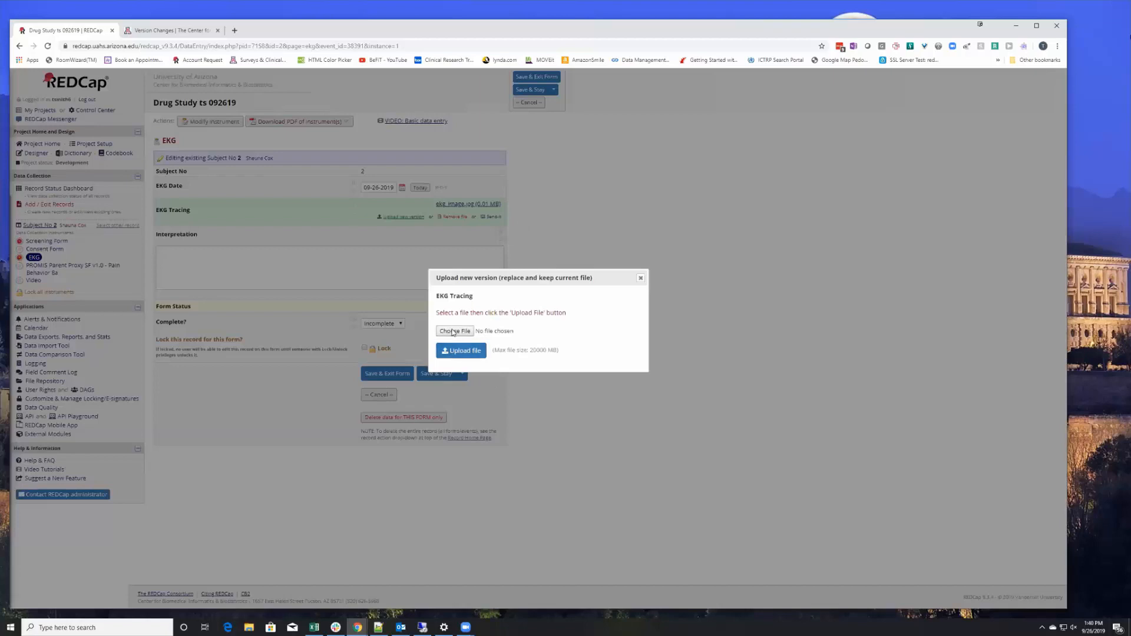
left_click(454, 331)
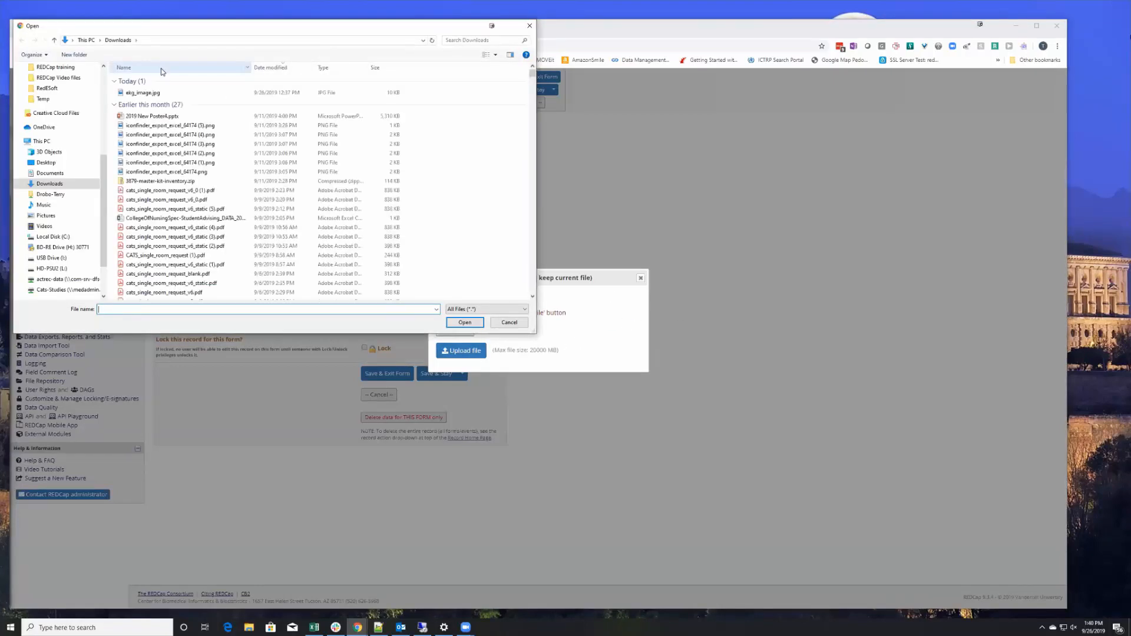
left_click(151, 117)
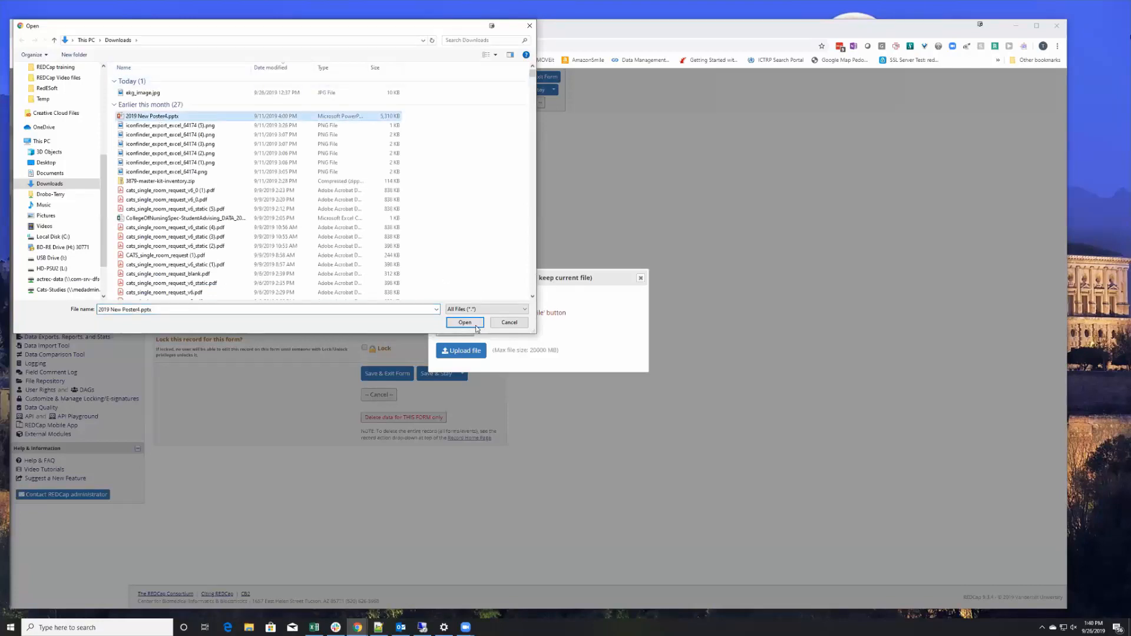
left_click(509, 322)
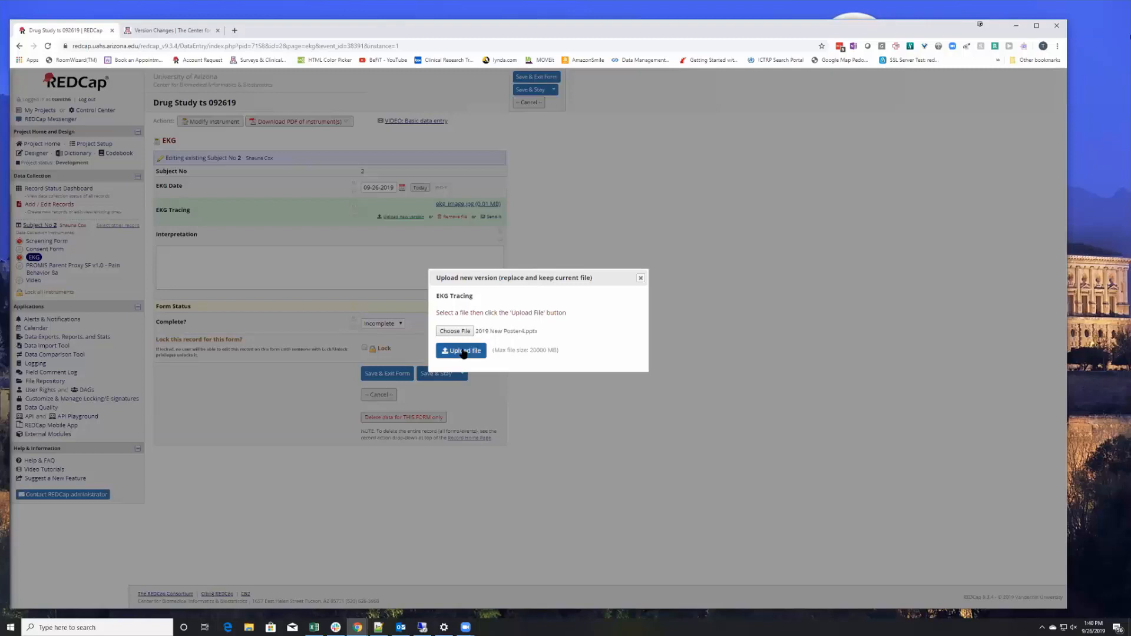
left_click(462, 351)
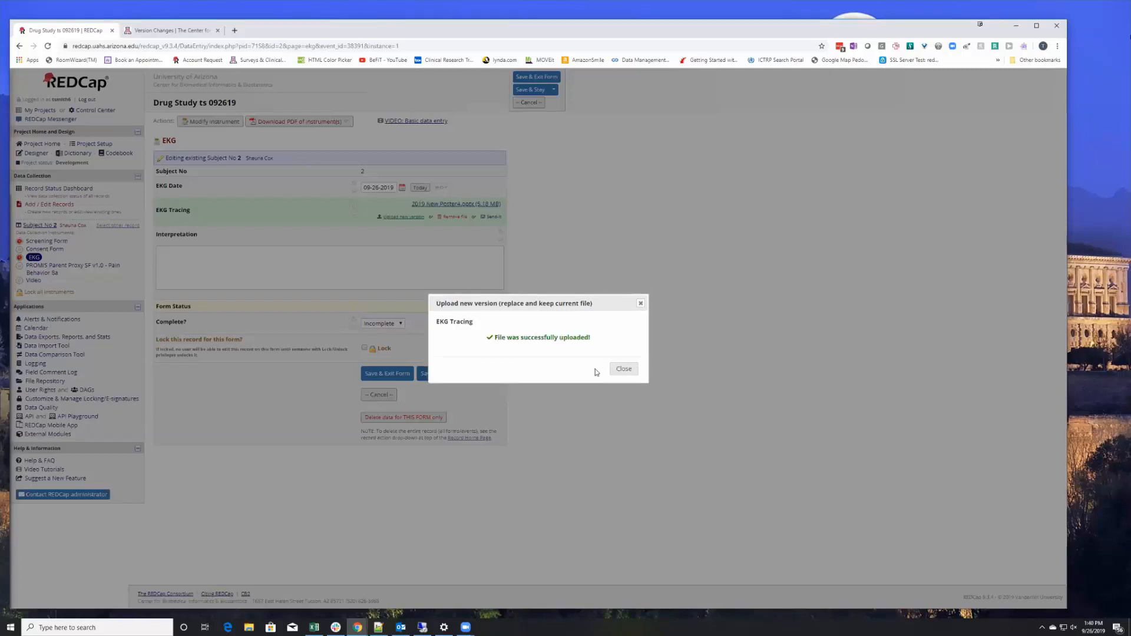
Dismiss the upload success message and save the EKG form with Save & Stay.
left_click(622, 369)
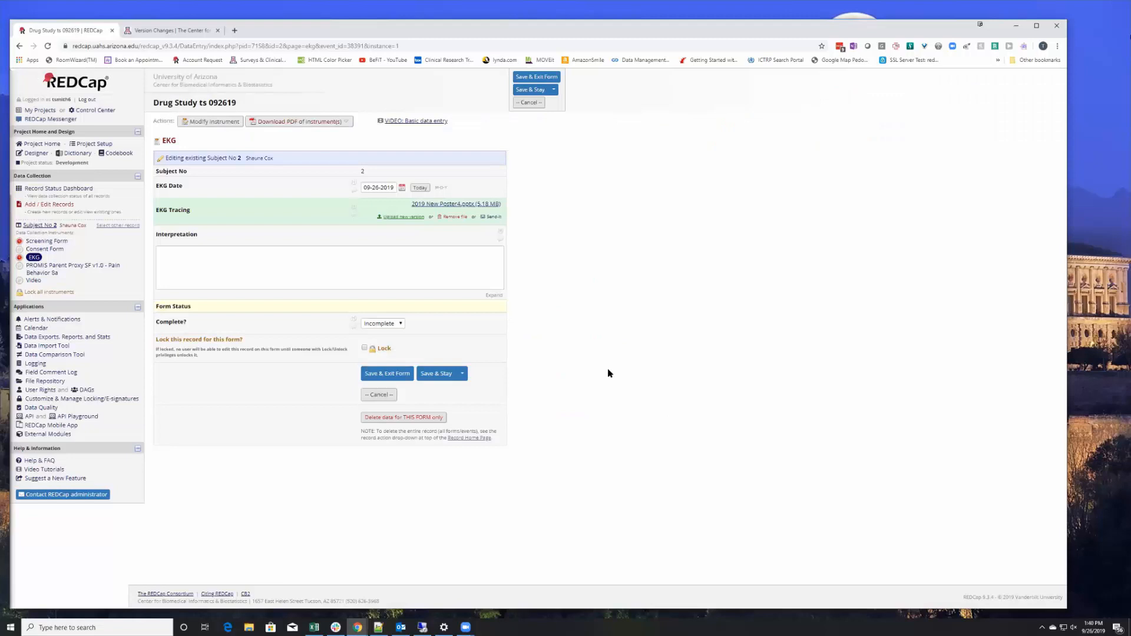
mouse_move(593, 360)
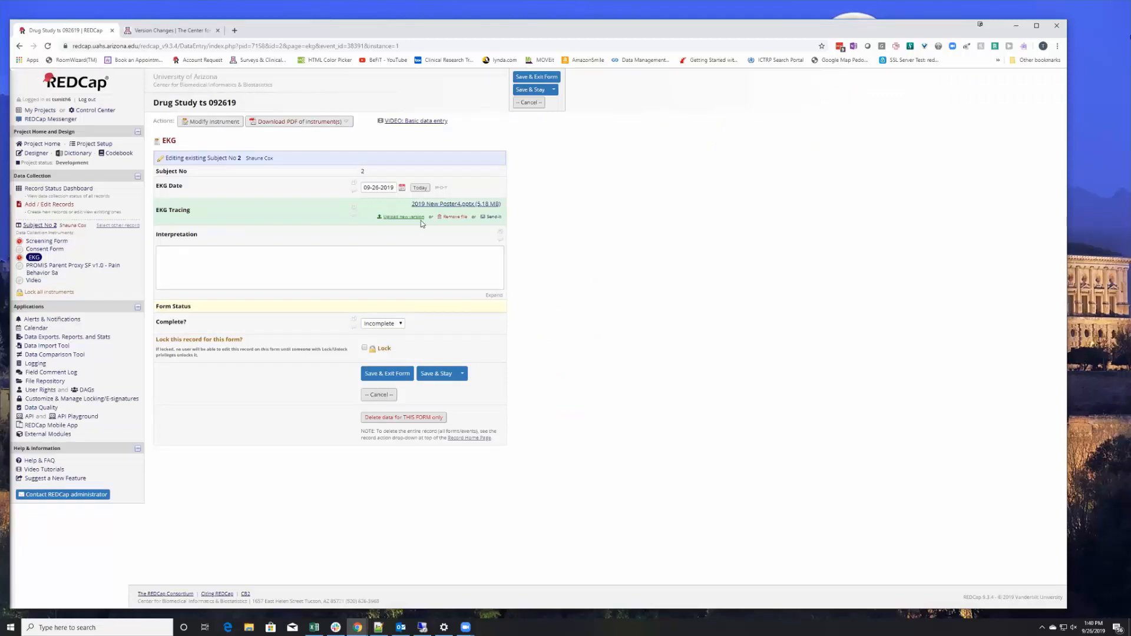
mouse_move(455, 204)
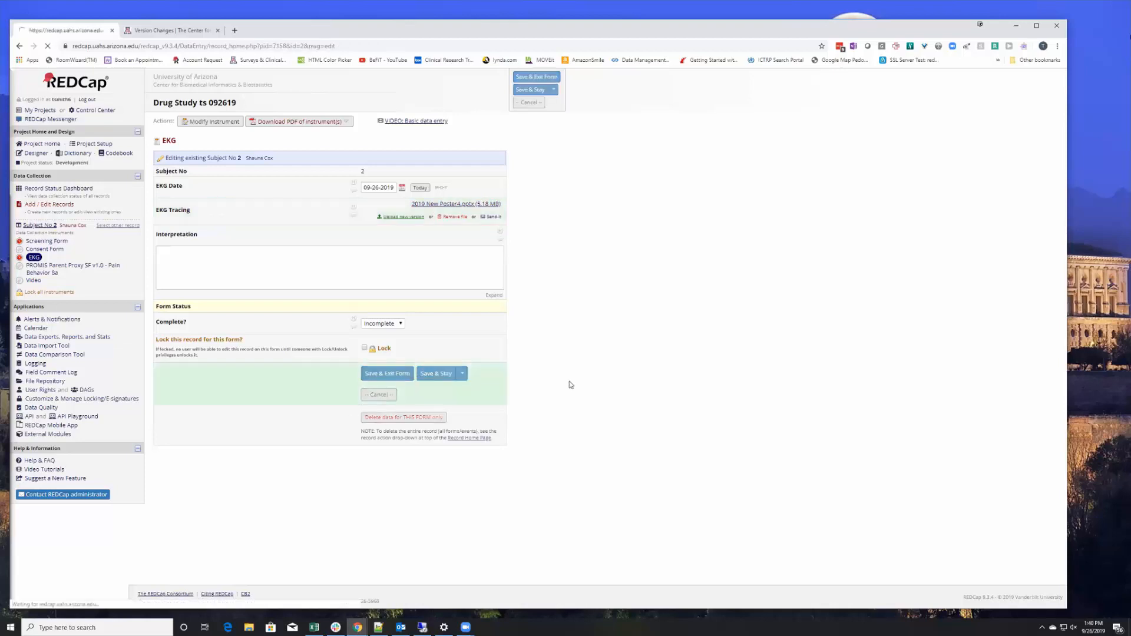
left_click(386, 373)
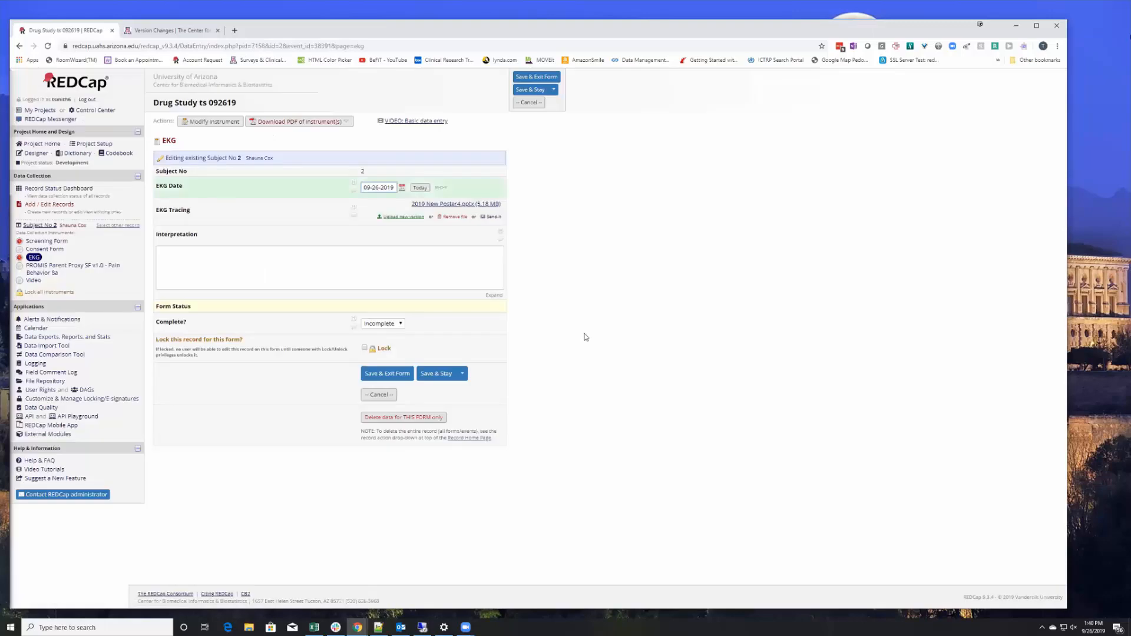
mouse_move(218, 228)
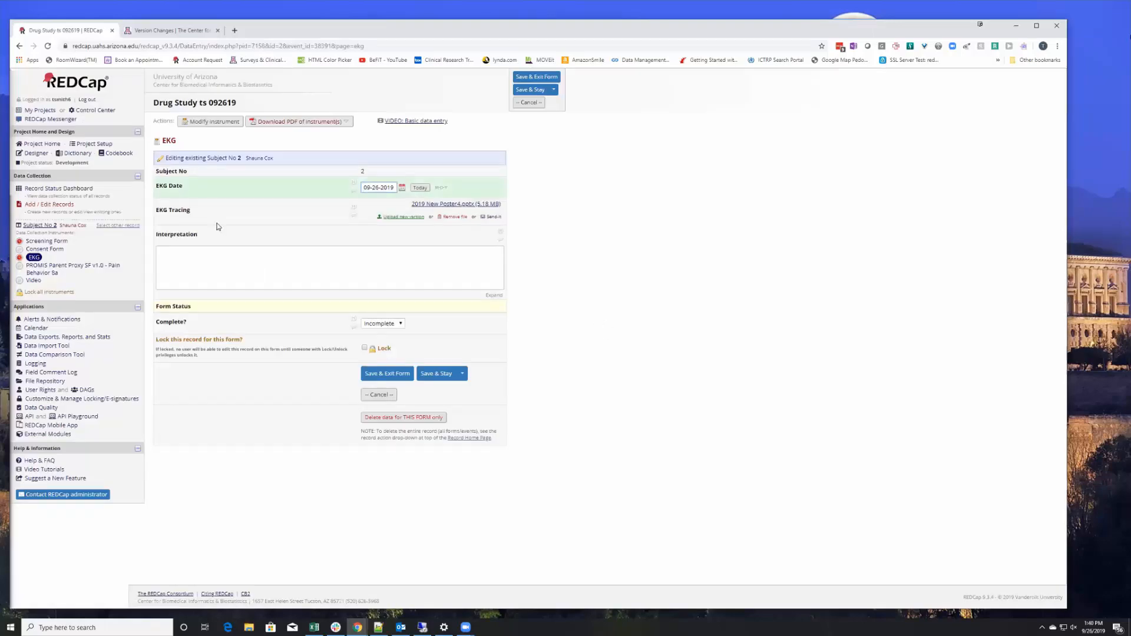
mouse_move(456, 204)
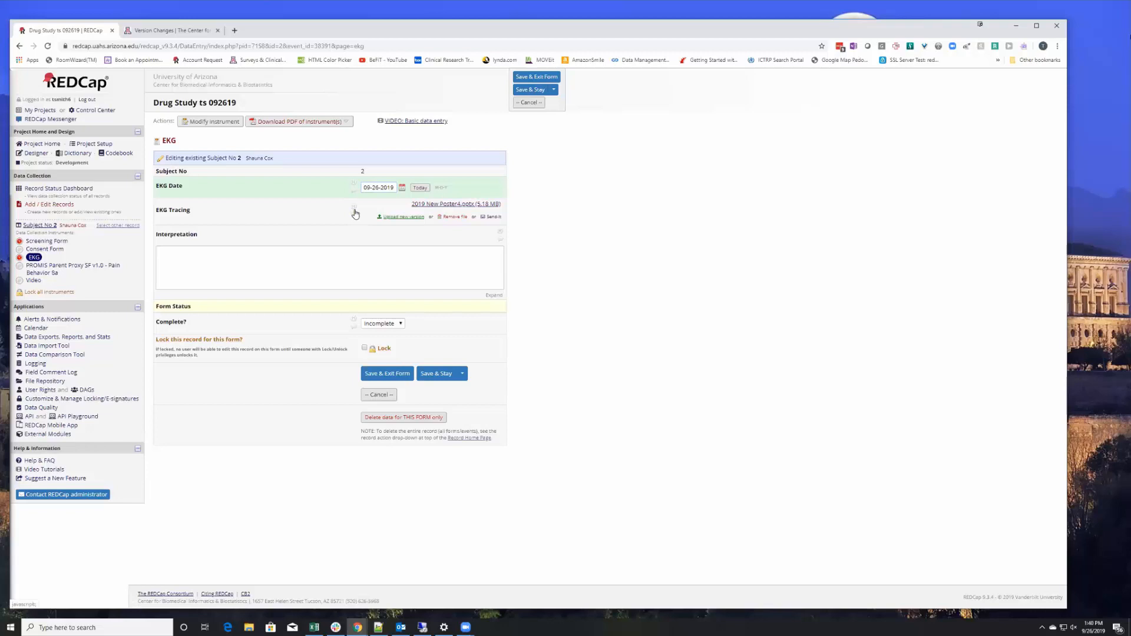
View the EKG Tracing data history listing ekg_image.jpg as V1 and 2019 New Poster4.pptx as V2.
left_click(354, 213)
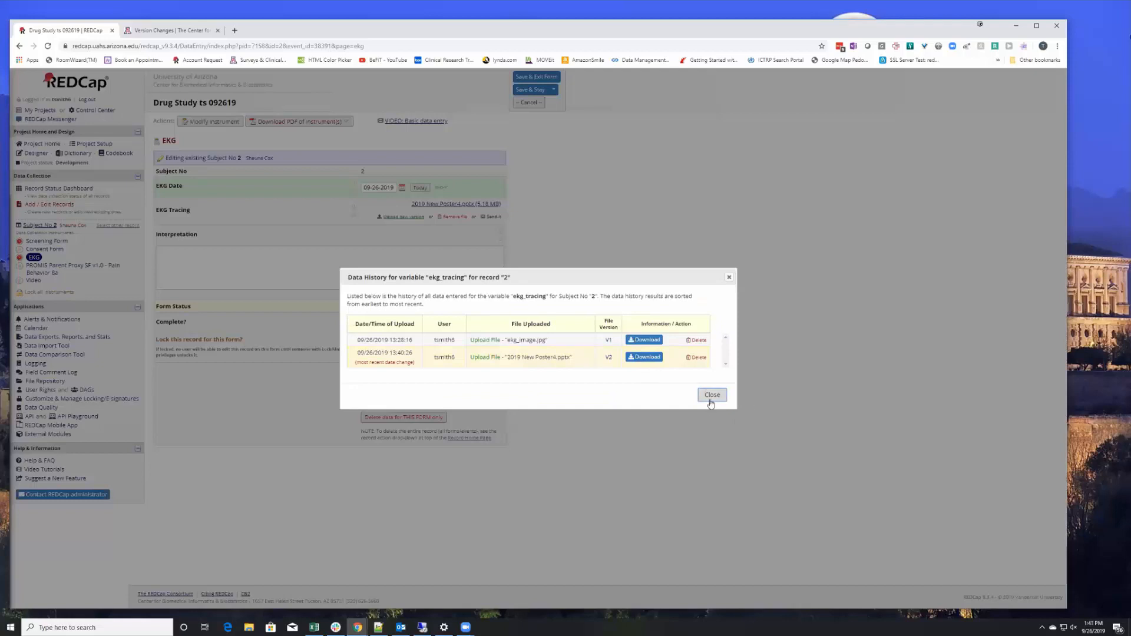
left_click(711, 395)
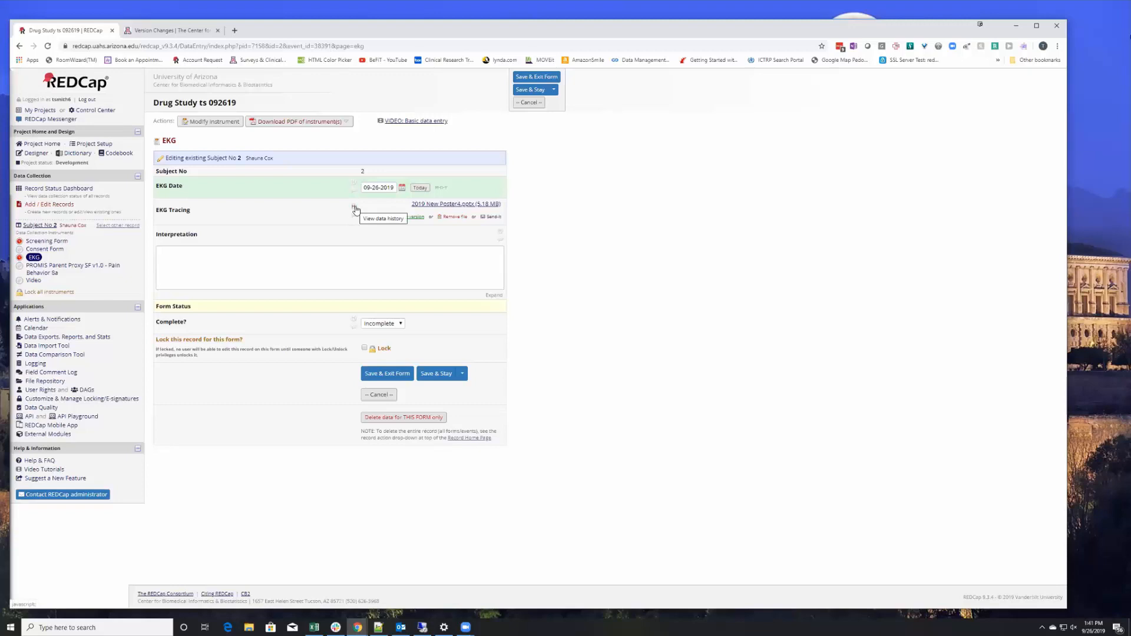
left_click(354, 209)
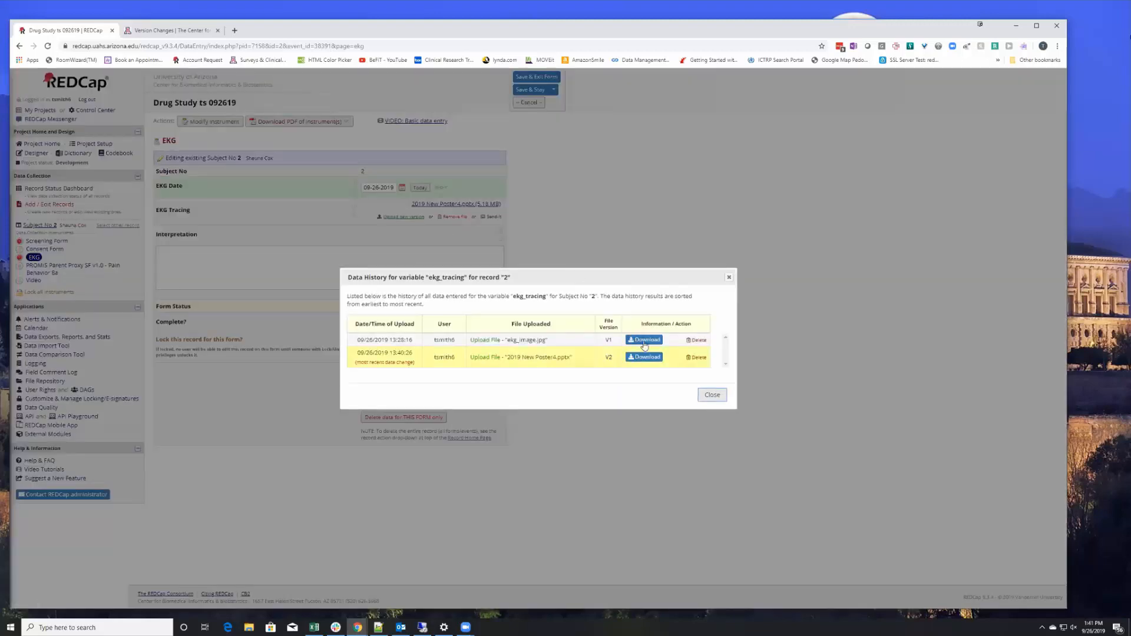